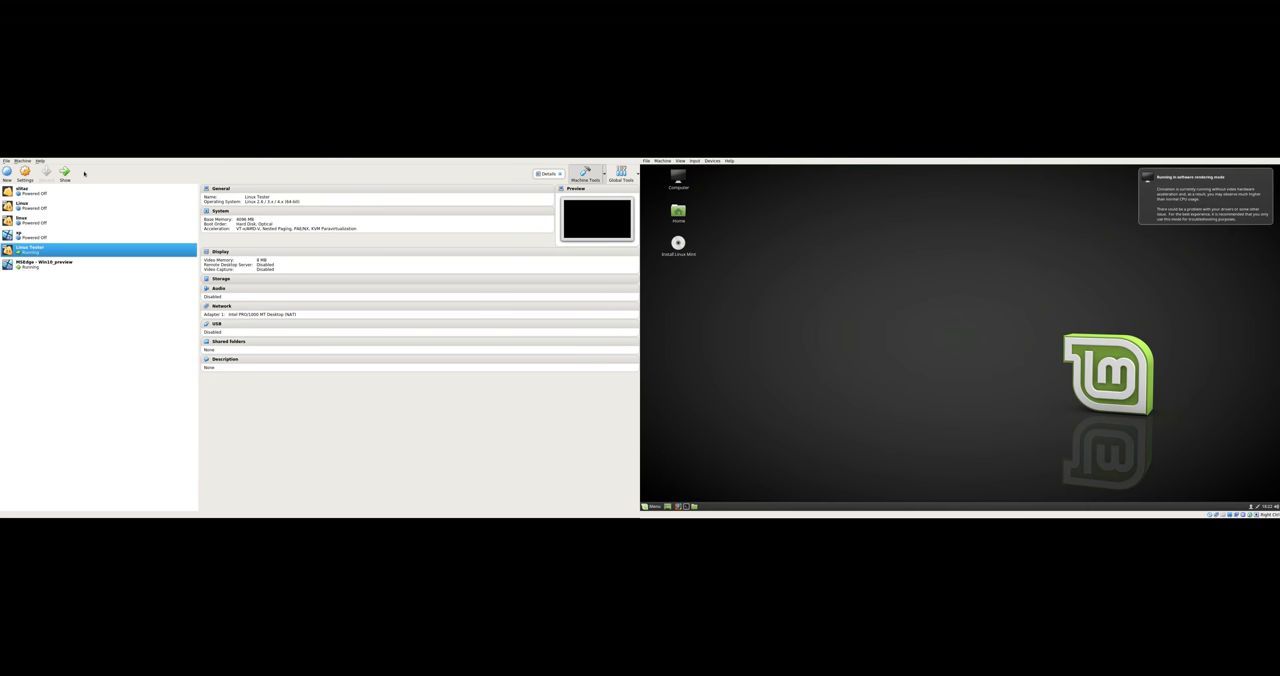
{"action": "mouse_move", "coordinate": [118, 348]}
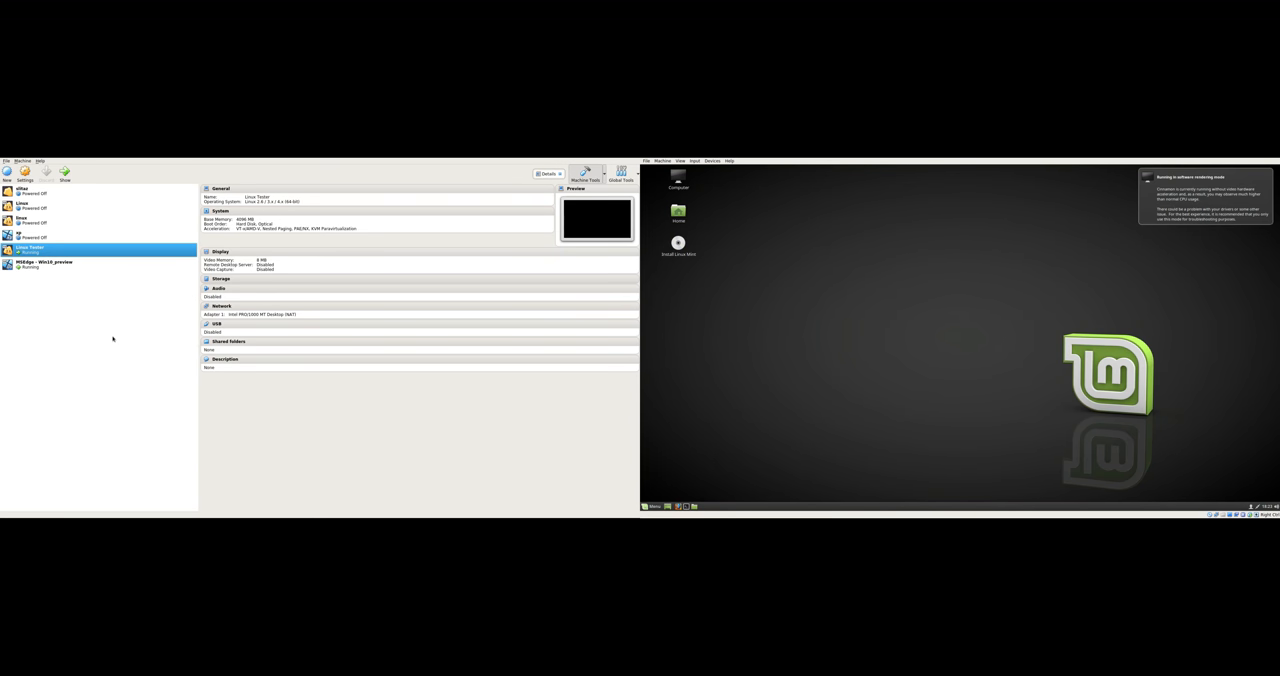
{"action": "mouse_move", "coordinate": [108, 334]}
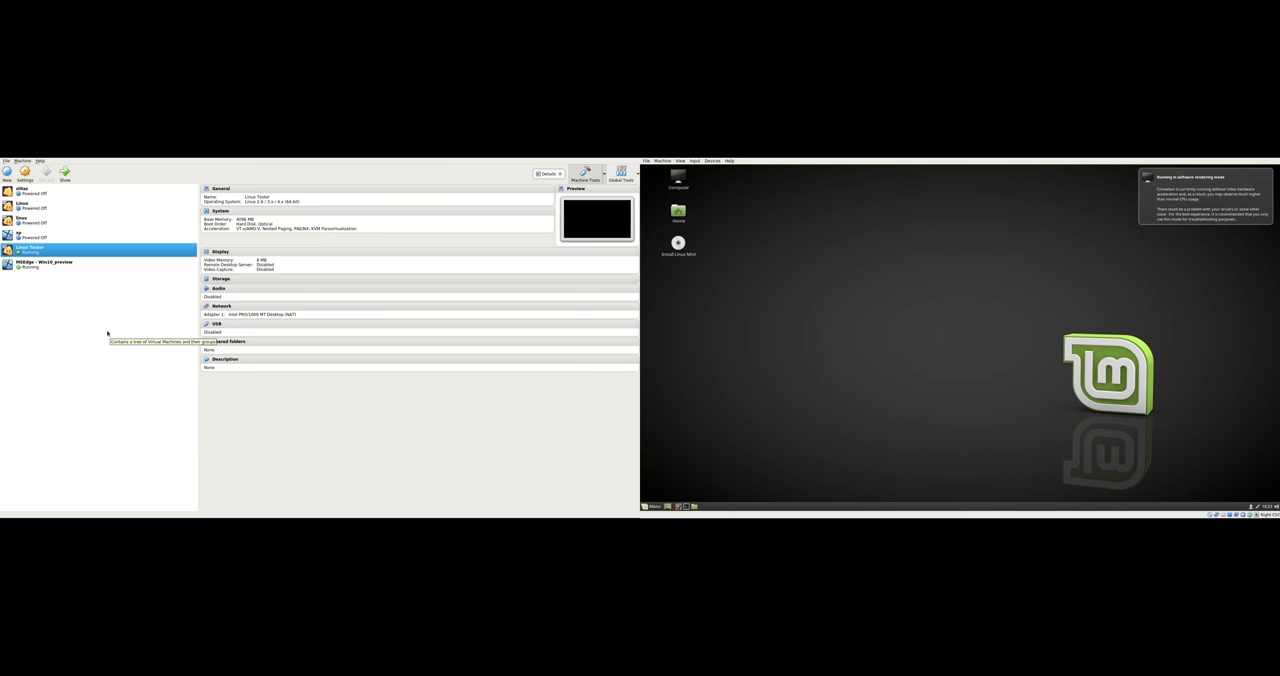
{"action": "mouse_move", "coordinate": [84, 308]}
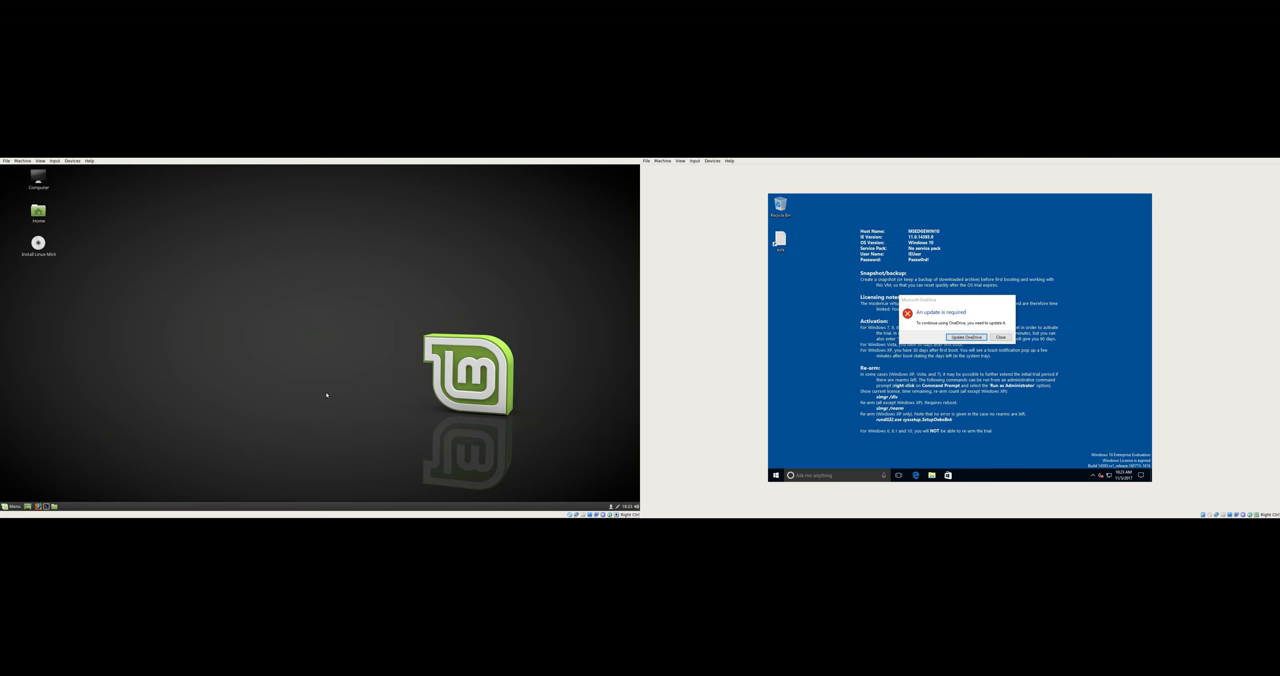
{"action": "mouse_move", "coordinate": [488, 436]}
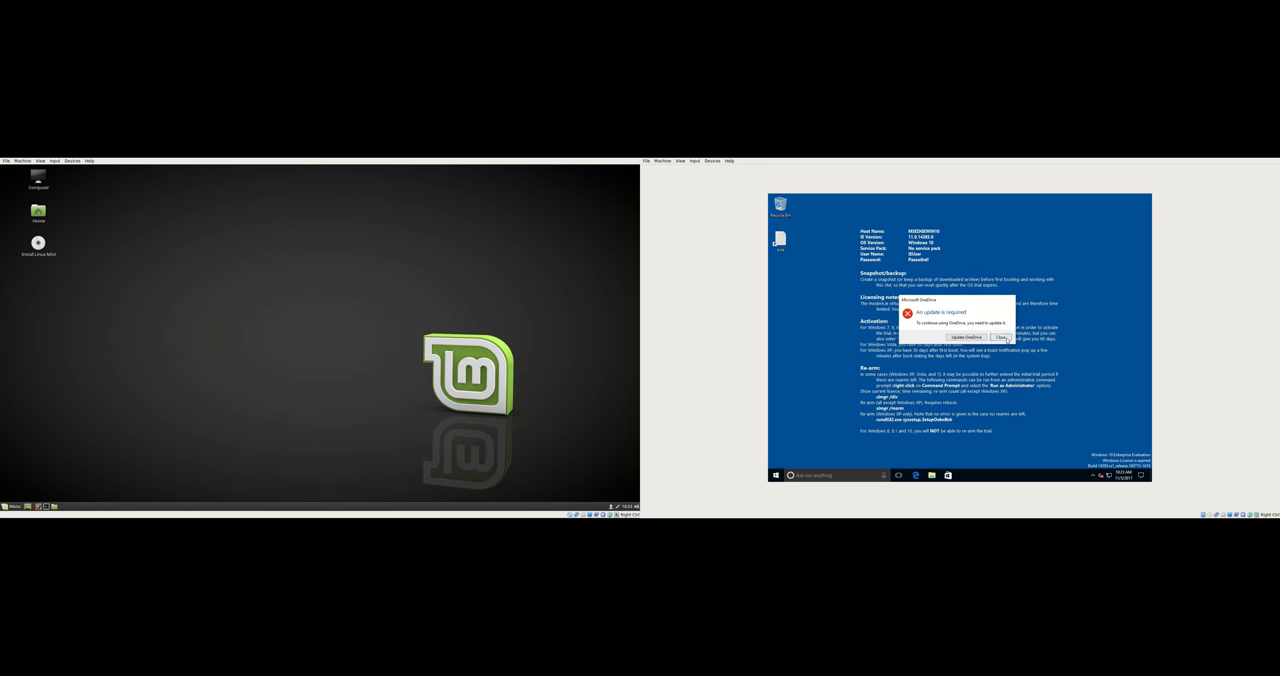
Dismiss the Windows notice and search the Start menu for cmd to run it as administrator.
{"action": "left_click", "coordinate": [1000, 336]}
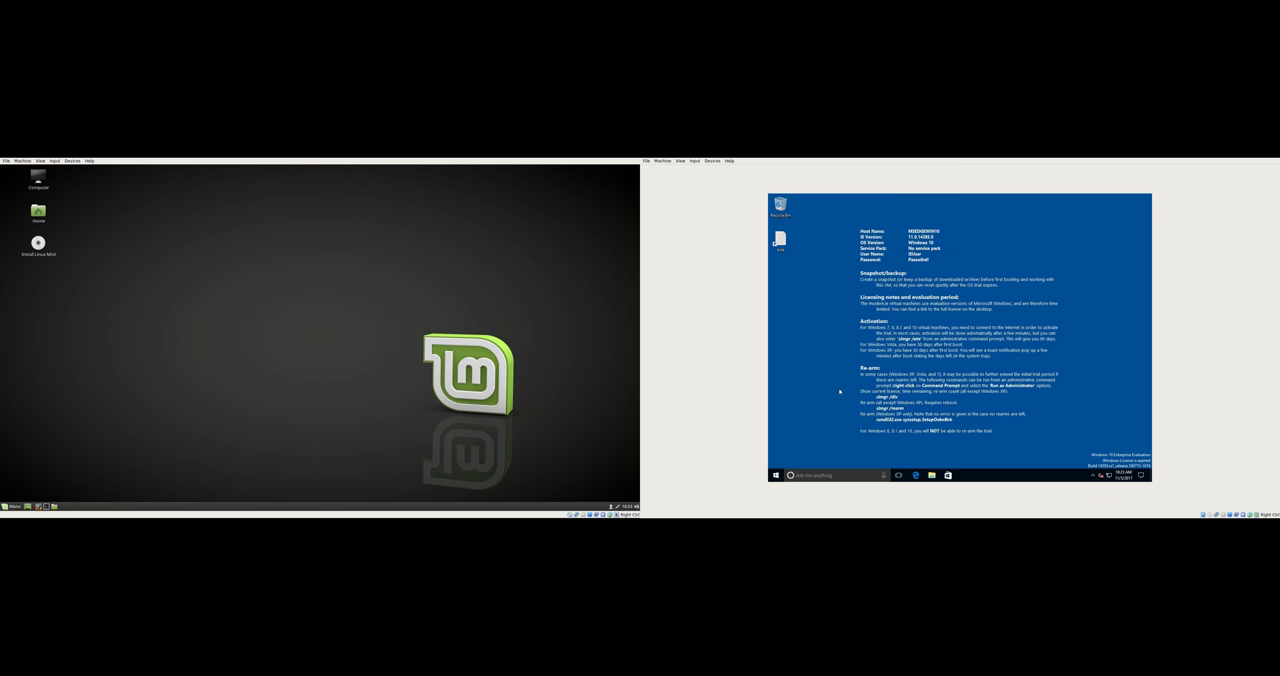
{"action": "mouse_move", "coordinate": [48, 408]}
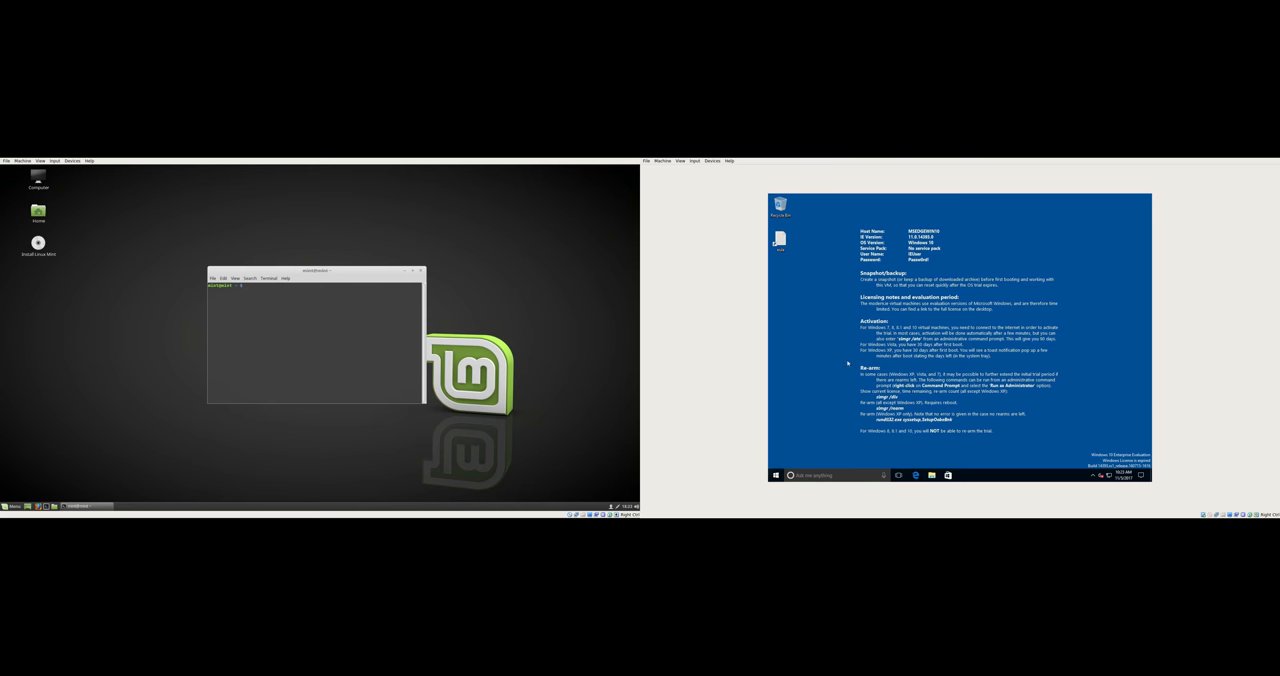
{"action": "left_click", "coordinate": [776, 474]}
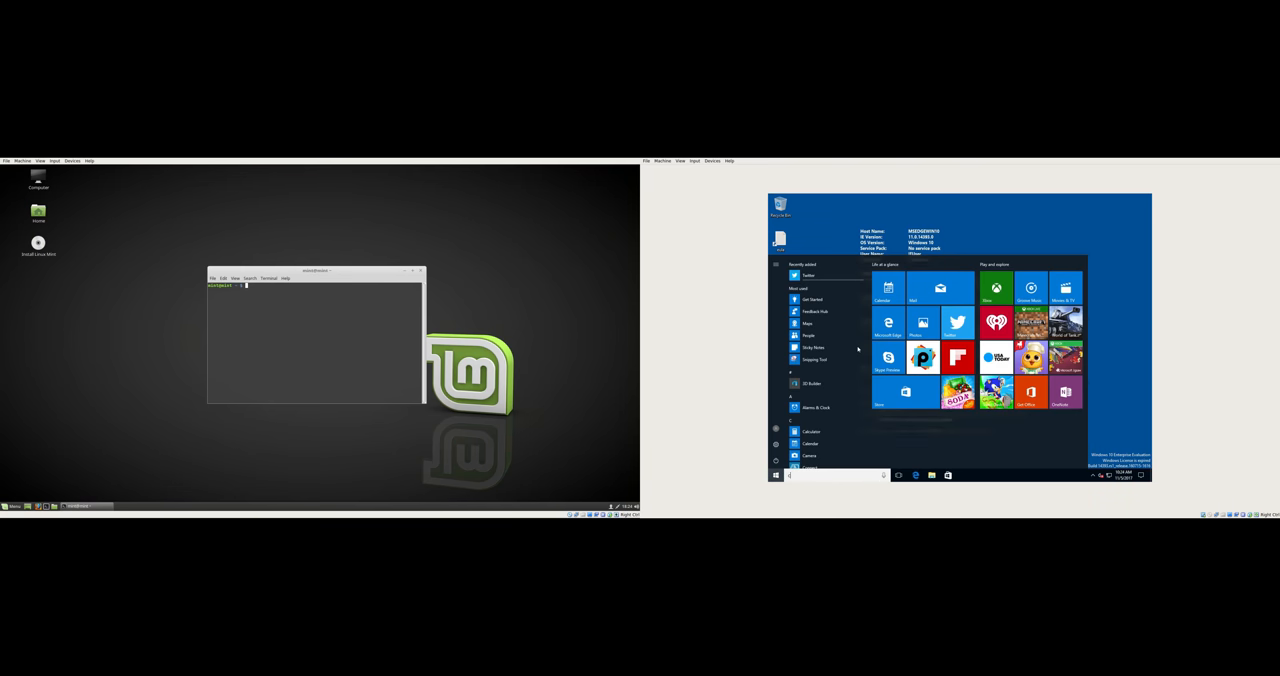
{"action": "type", "text": "cmd"}
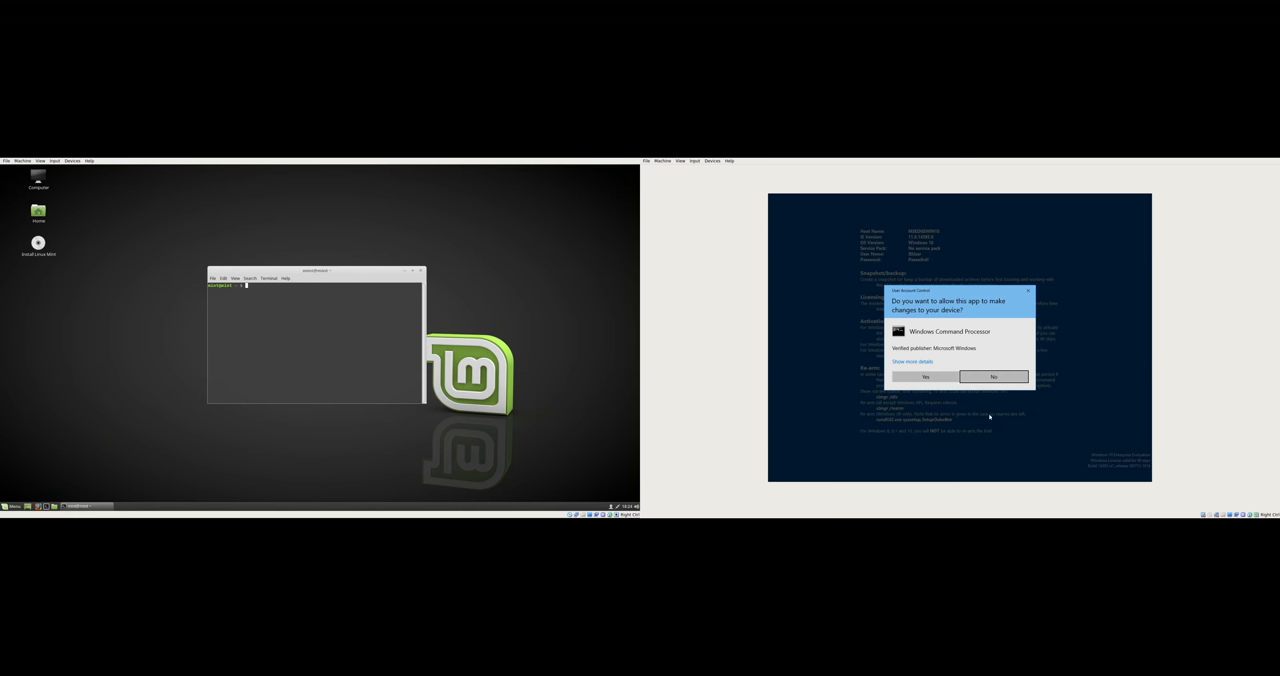
Approve the UAC prompt and list the Windows accounts with net user.
{"action": "left_click", "coordinate": [992, 376]}
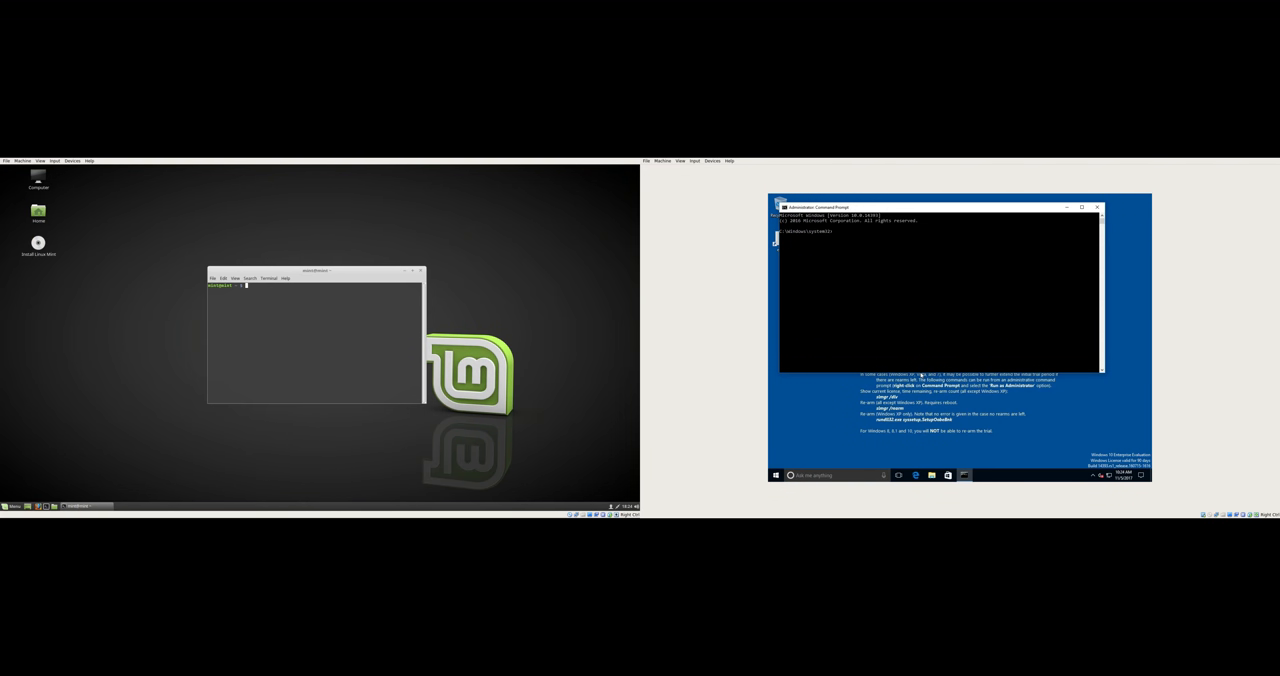
{"action": "type", "text": "net user"}
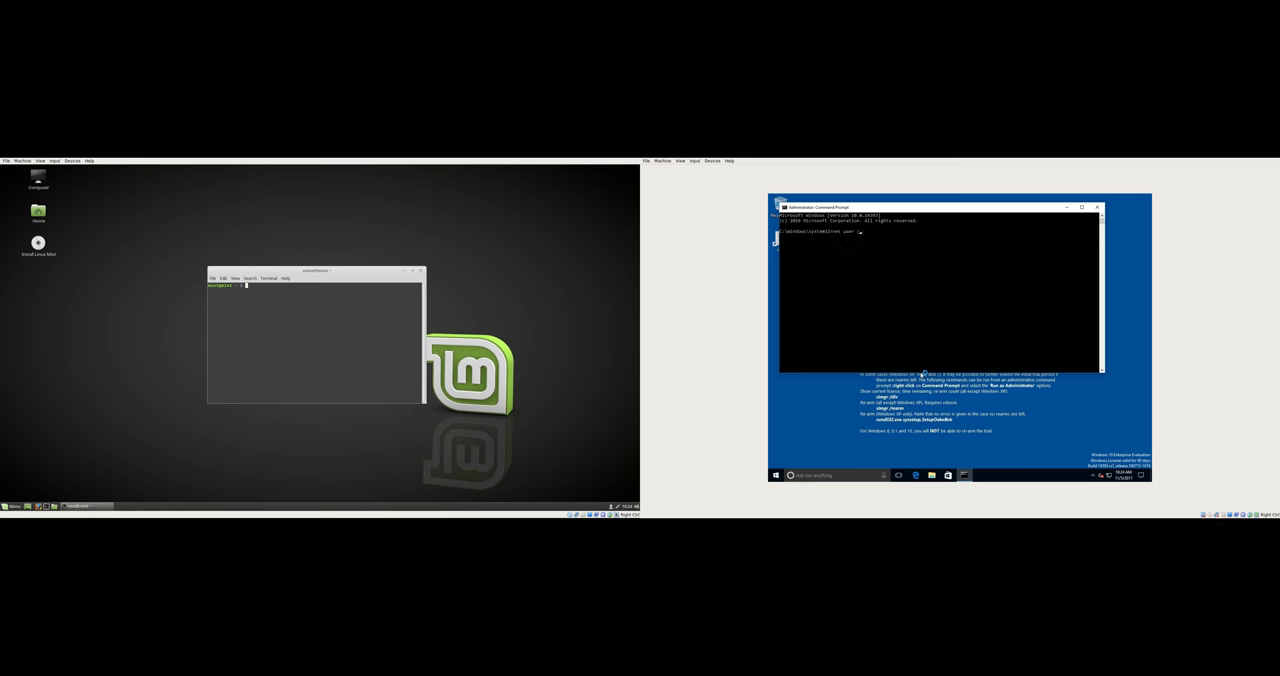
{"action": "key", "text": "Return"}
{"action": "type", "text": "sudo adduser tes"}
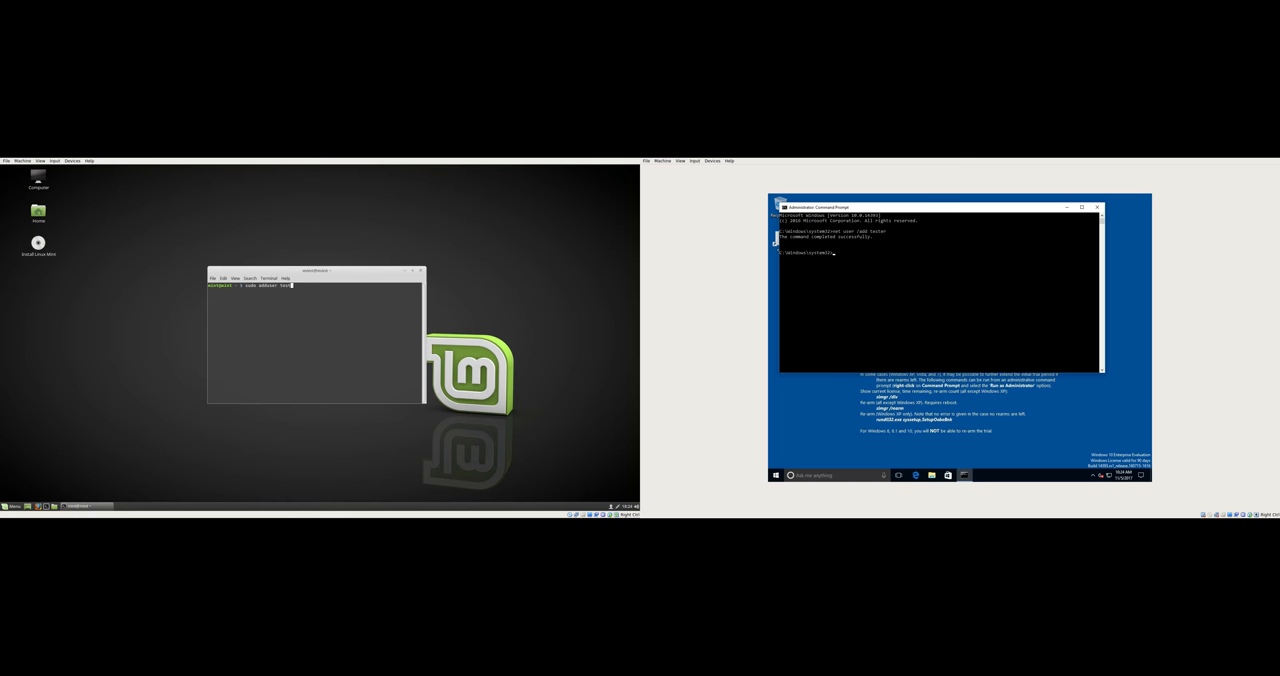
Run sudo adduser to create the new Linux Mint account, then start logging out.
{"action": "key", "text": "Return"}
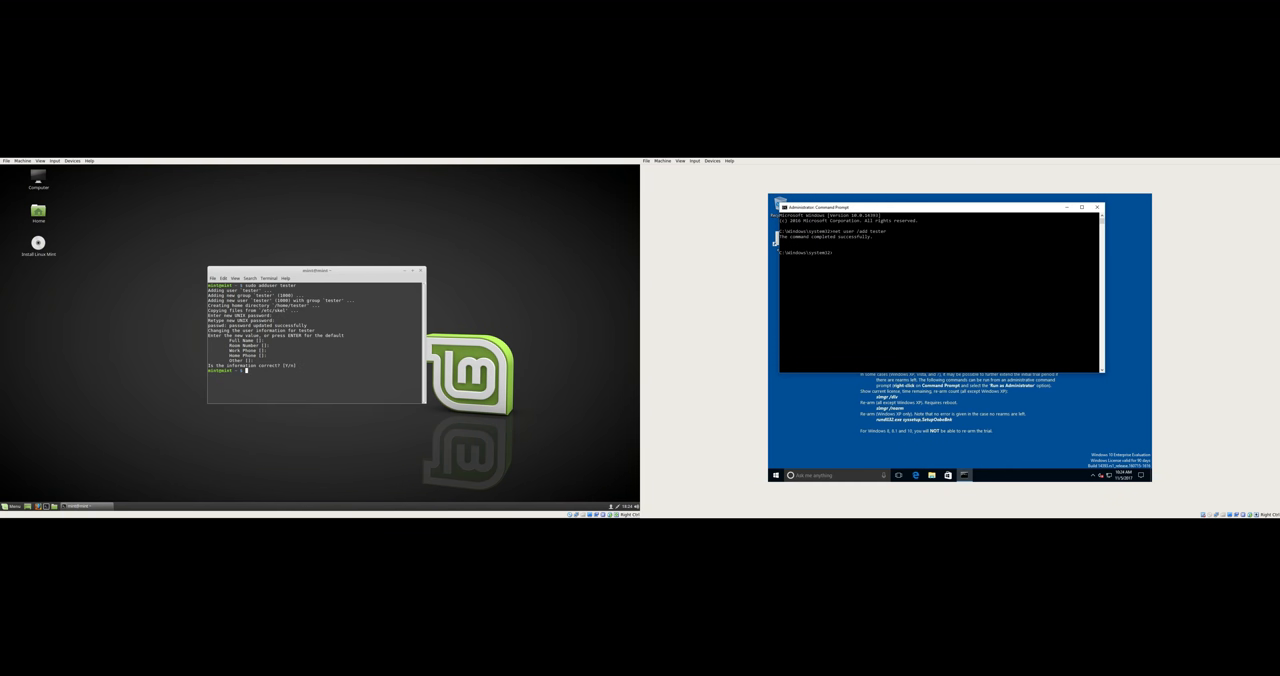
{"action": "left_click", "coordinate": [8, 506]}
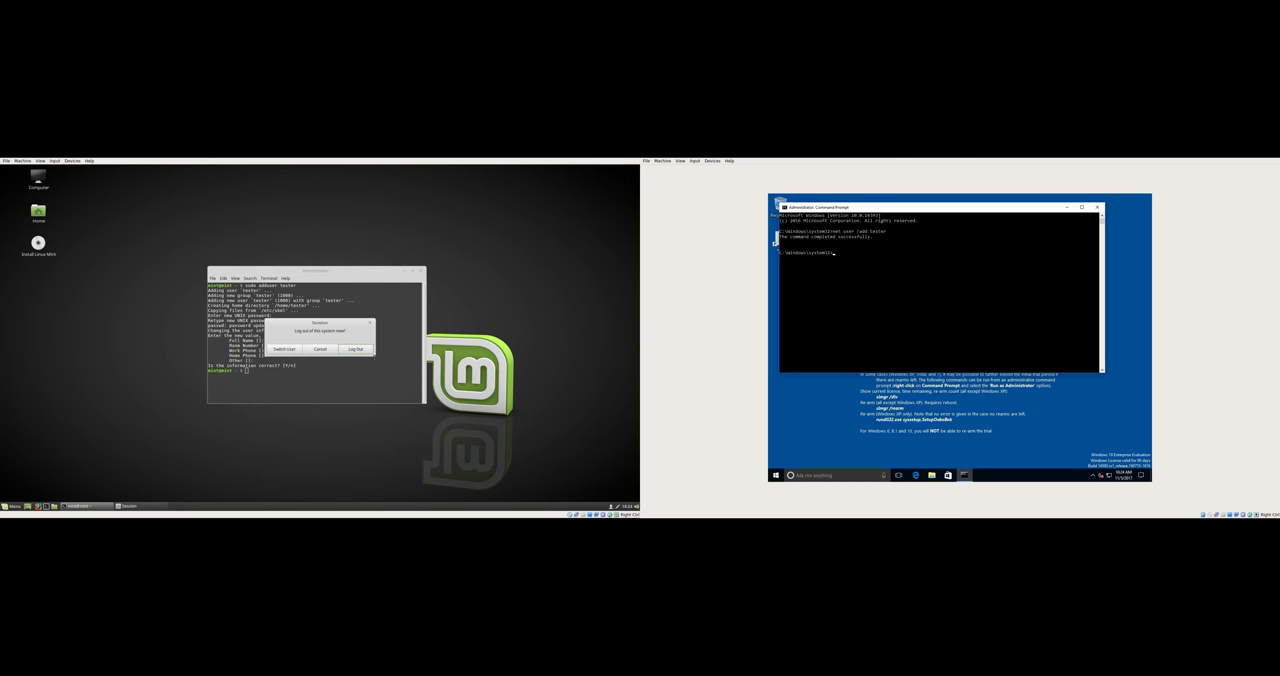
Confirm the Linux Mint logout and bring up the Windows Start menu.
{"action": "left_click", "coordinate": [320, 348]}
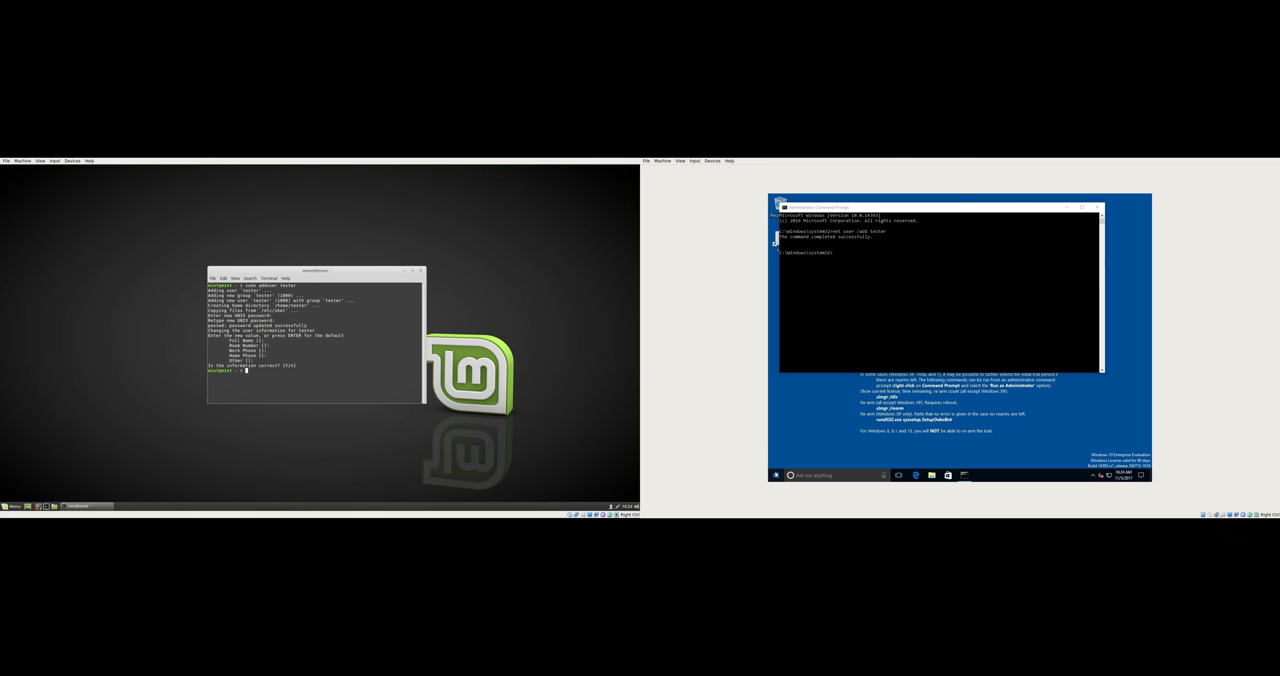
{"action": "left_click", "coordinate": [776, 476]}
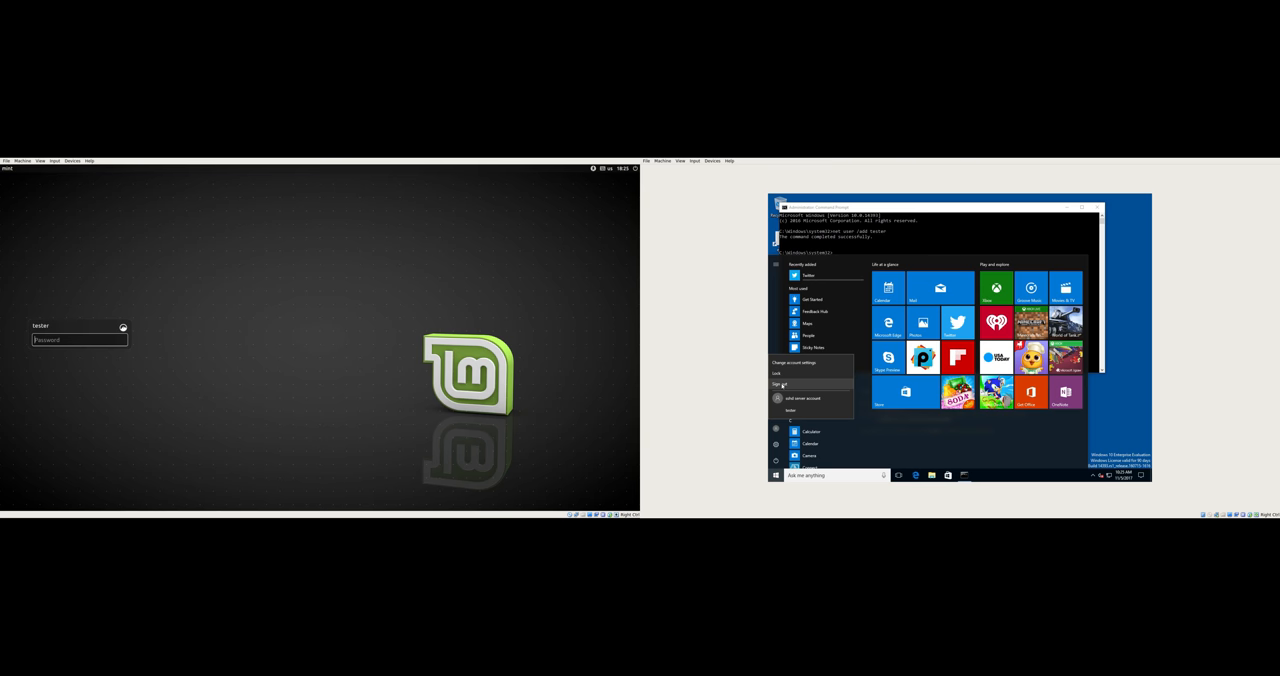
Switch Windows to the tester account and sign in to it.
{"action": "left_click", "coordinate": [782, 384]}
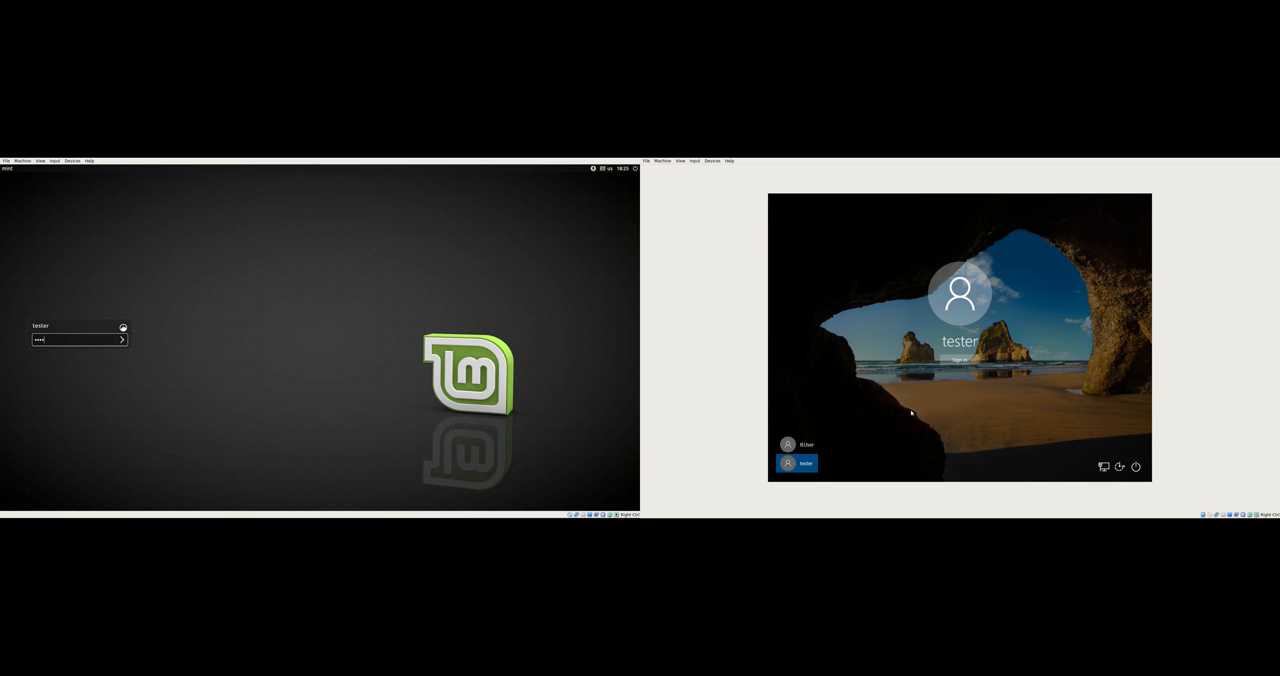
{"action": "mouse_move", "coordinate": [970, 368]}
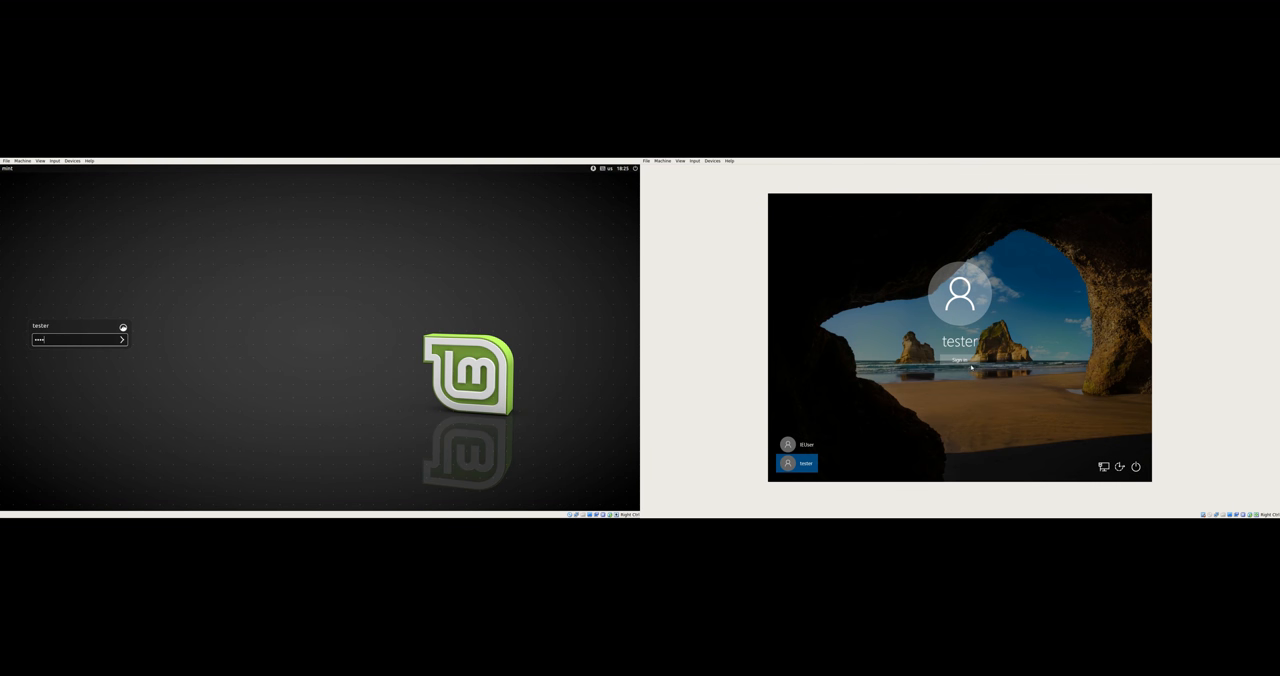
{"action": "left_click", "coordinate": [120, 338]}
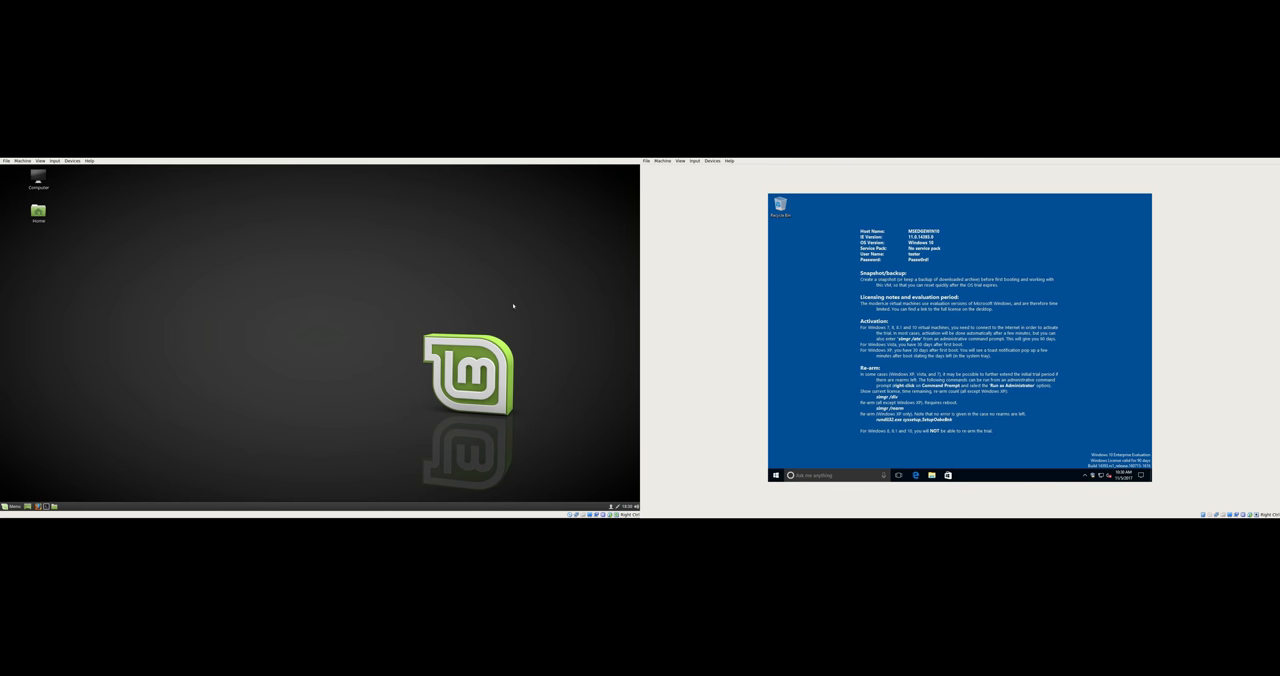
{"action": "mouse_move", "coordinate": [300, 312]}
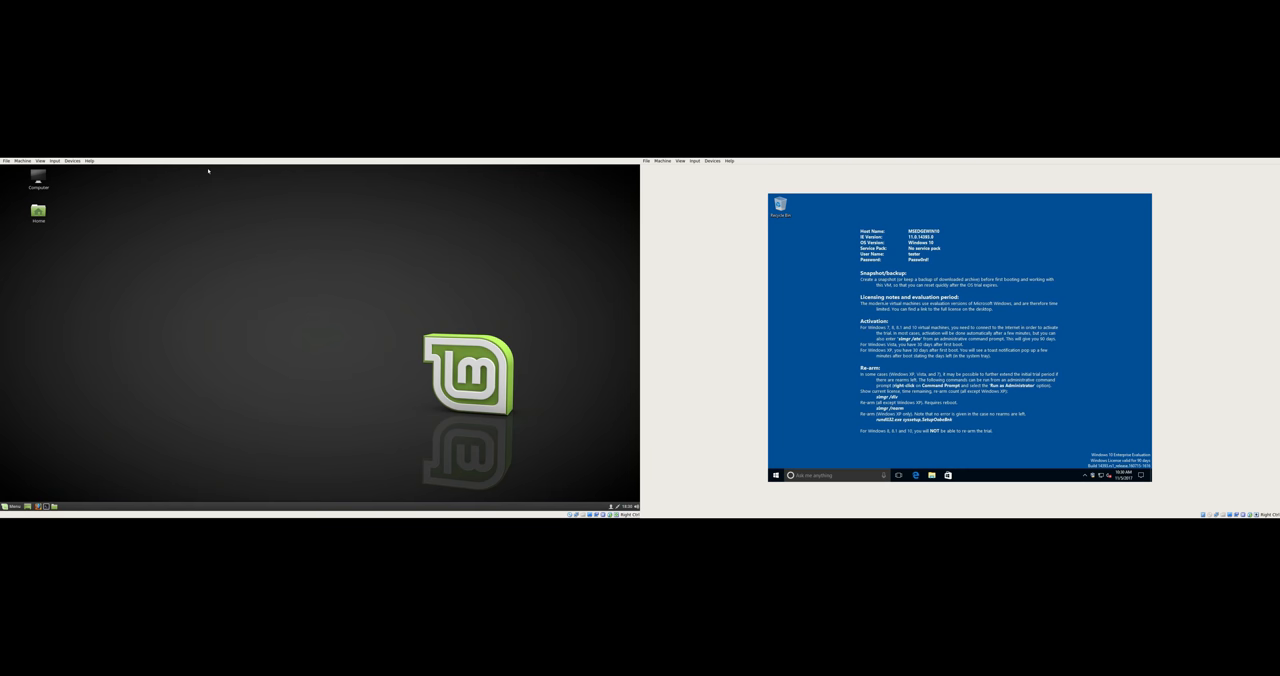
{"action": "mouse_move", "coordinate": [444, 200]}
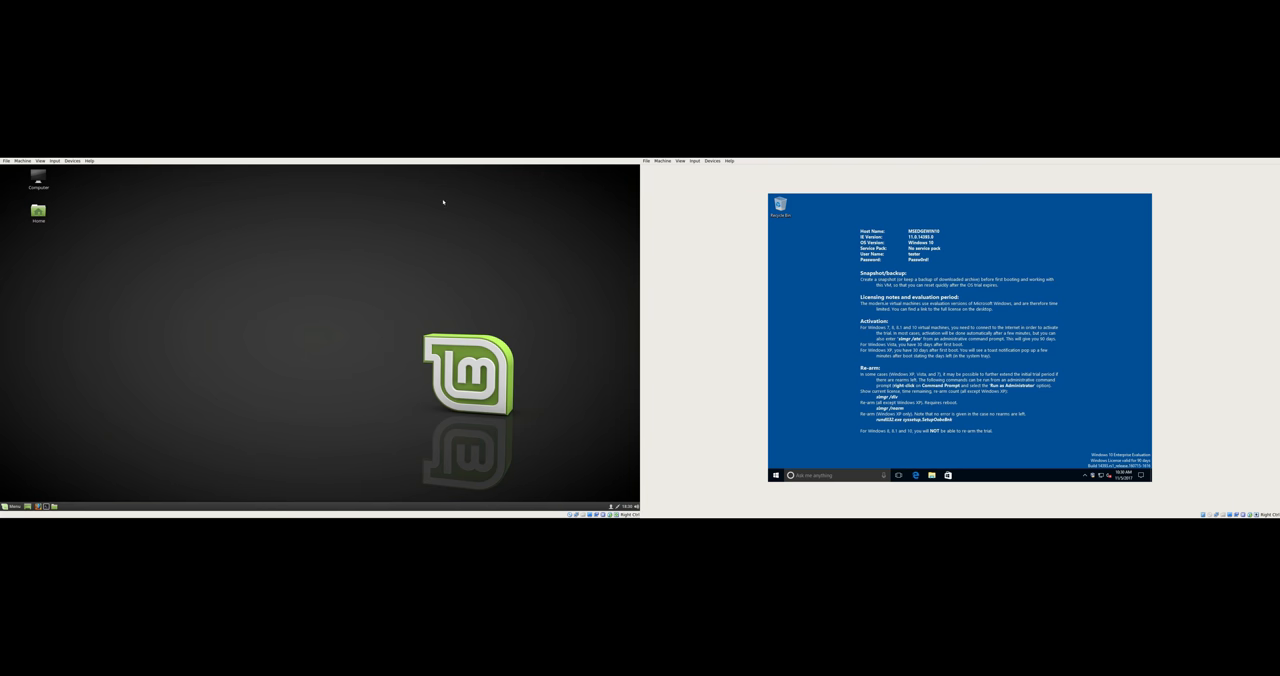